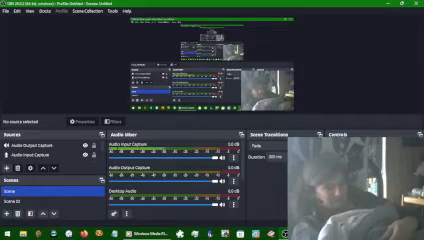
click(6, 232)
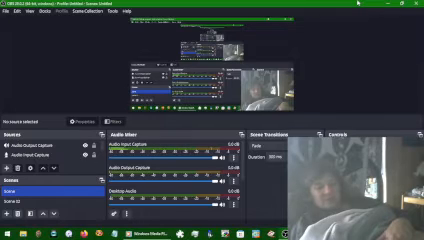
click(412, 8)
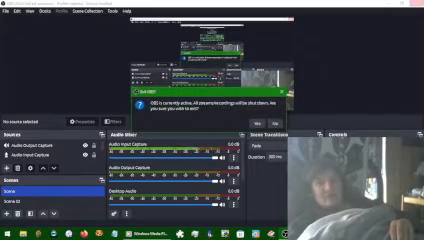